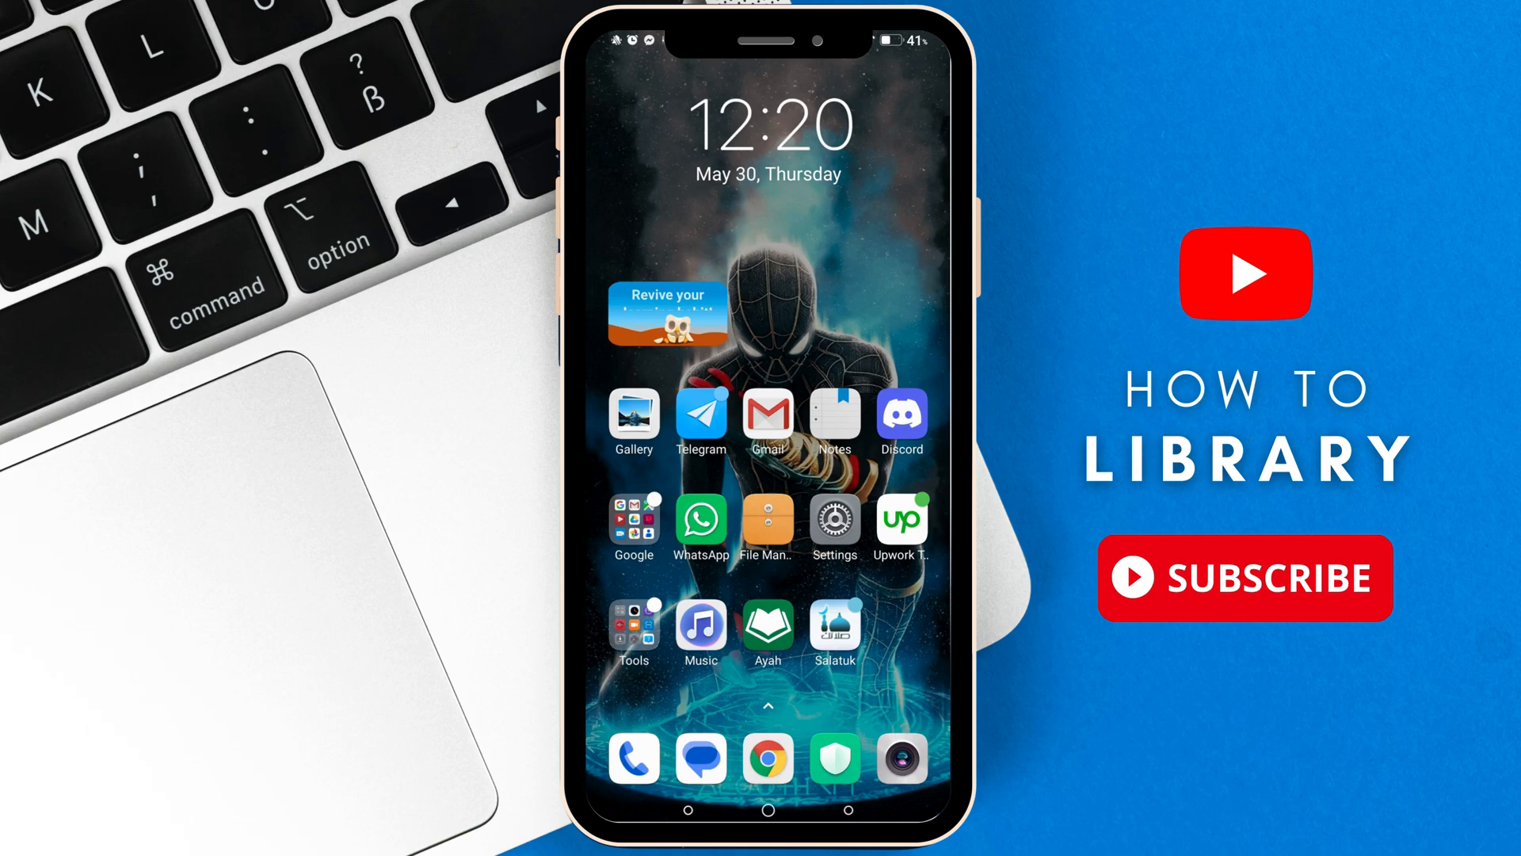
Launch MX Player and enter the Movies folder containing the PUBG video
left_click(770, 426)
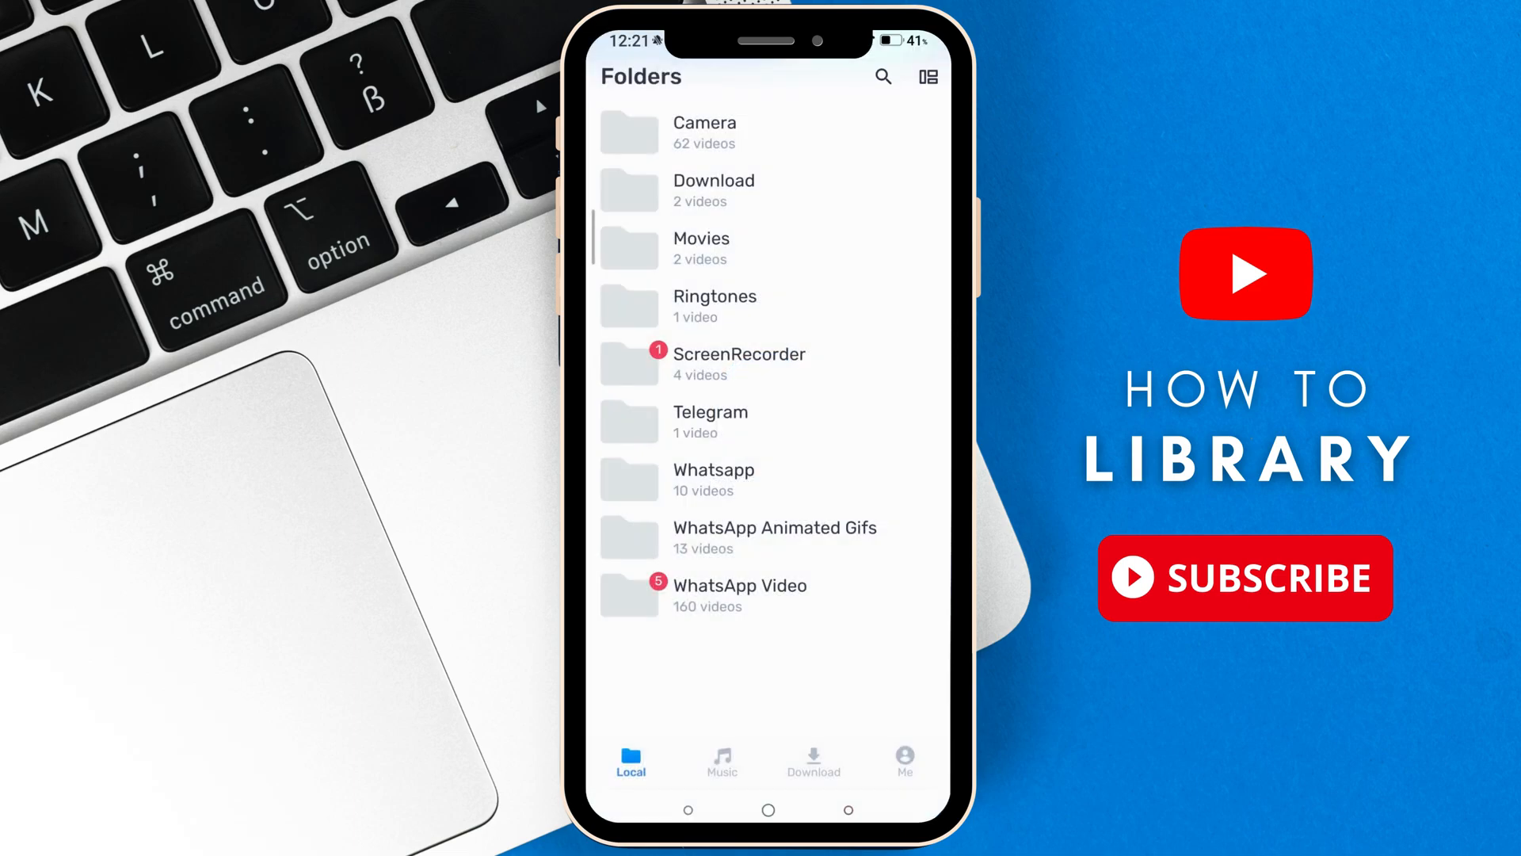
left_click(927, 76)
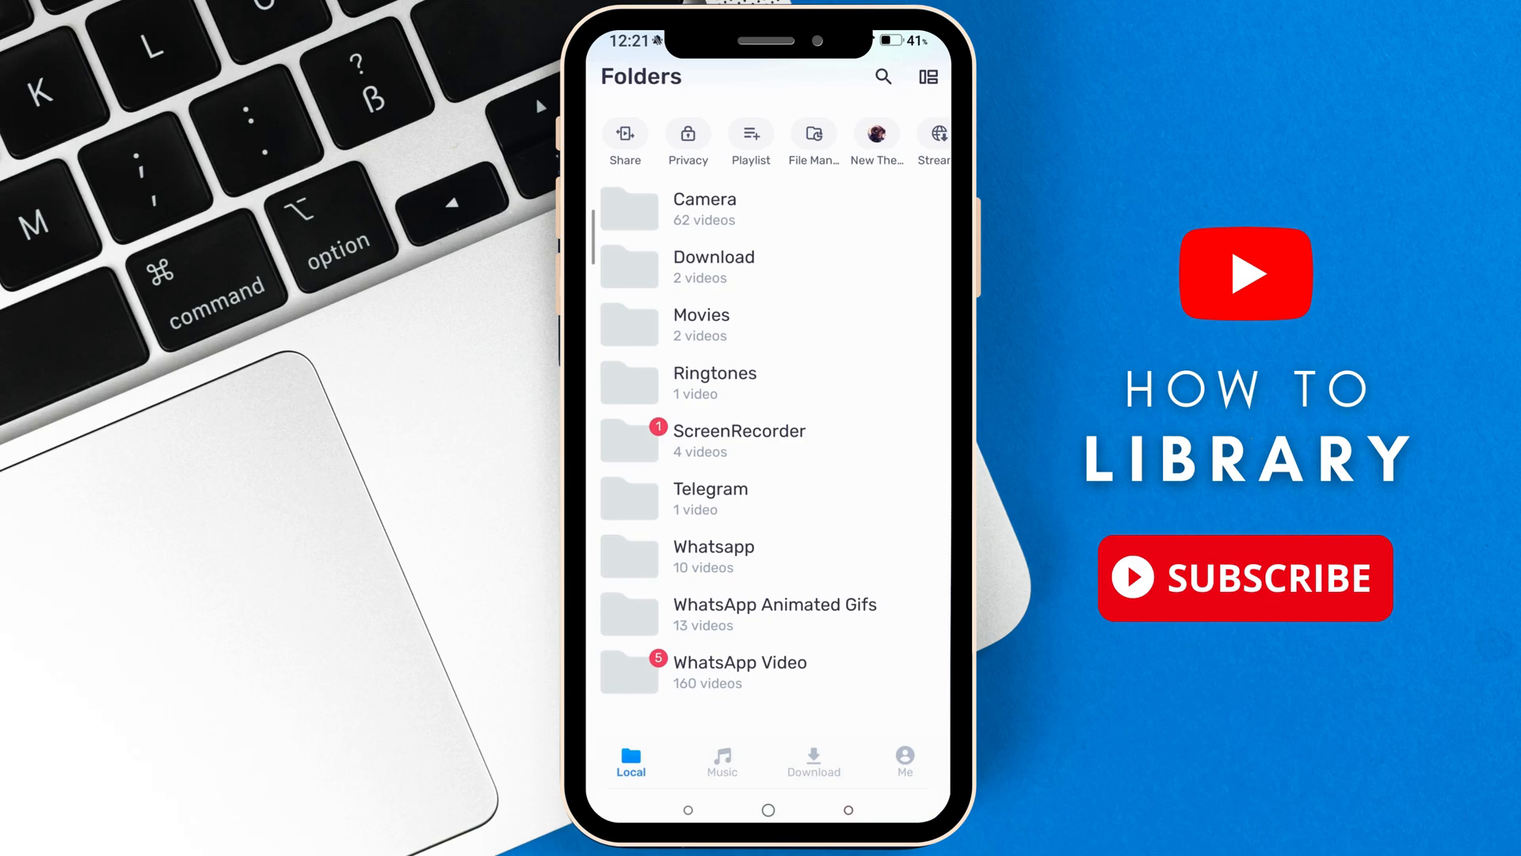
left_click(700, 323)
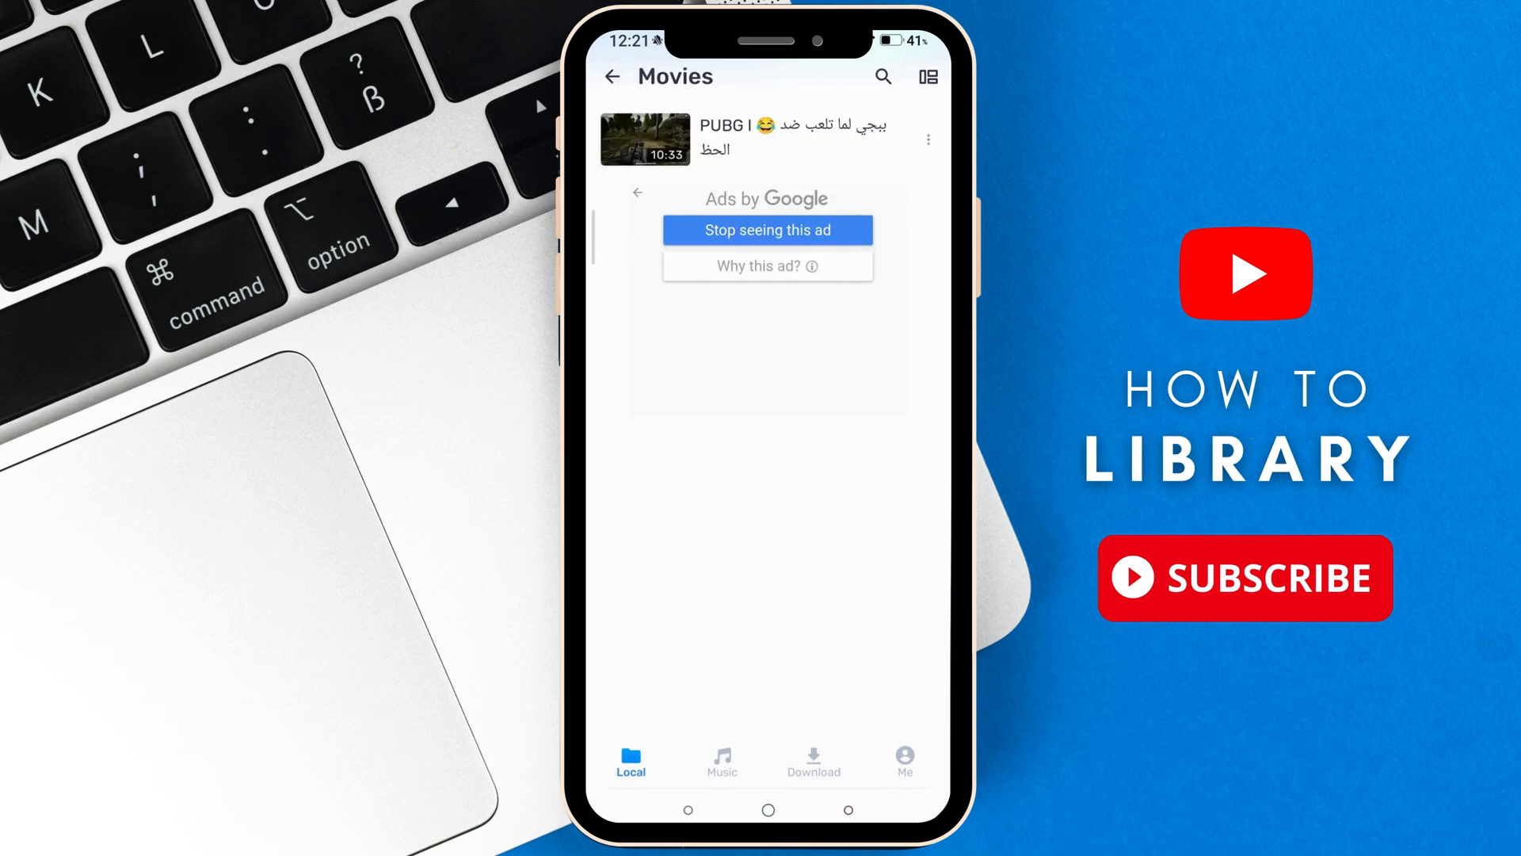
Leave MX Player for Chrome, landing on the address bar with recent suggestions
left_click(645, 139)
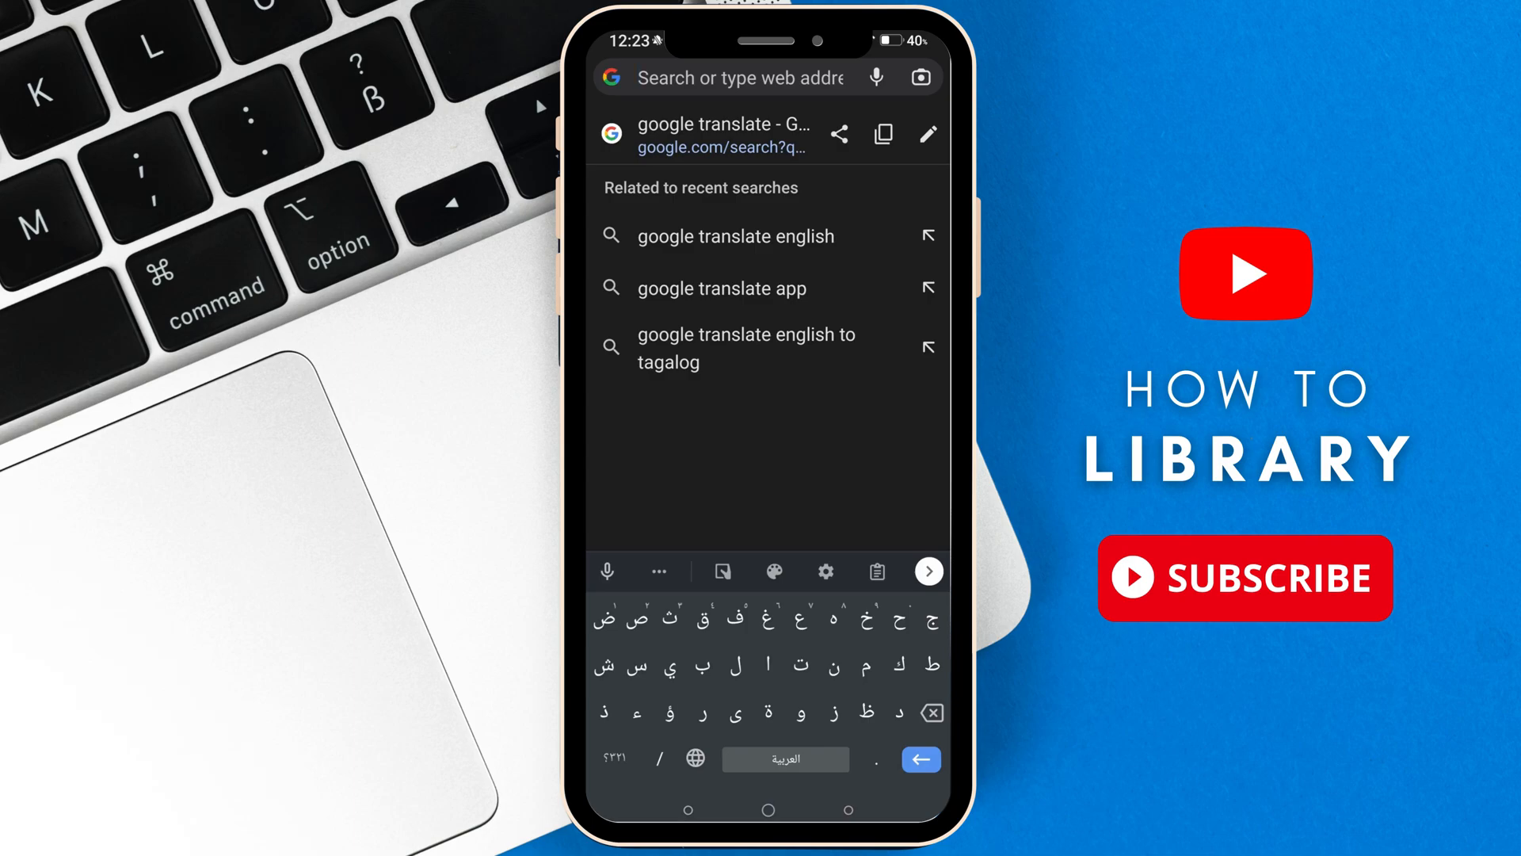
Search Google for 'mx player codec' via the ARMv8 NEON suggestion and browse the results
left_click(694, 759)
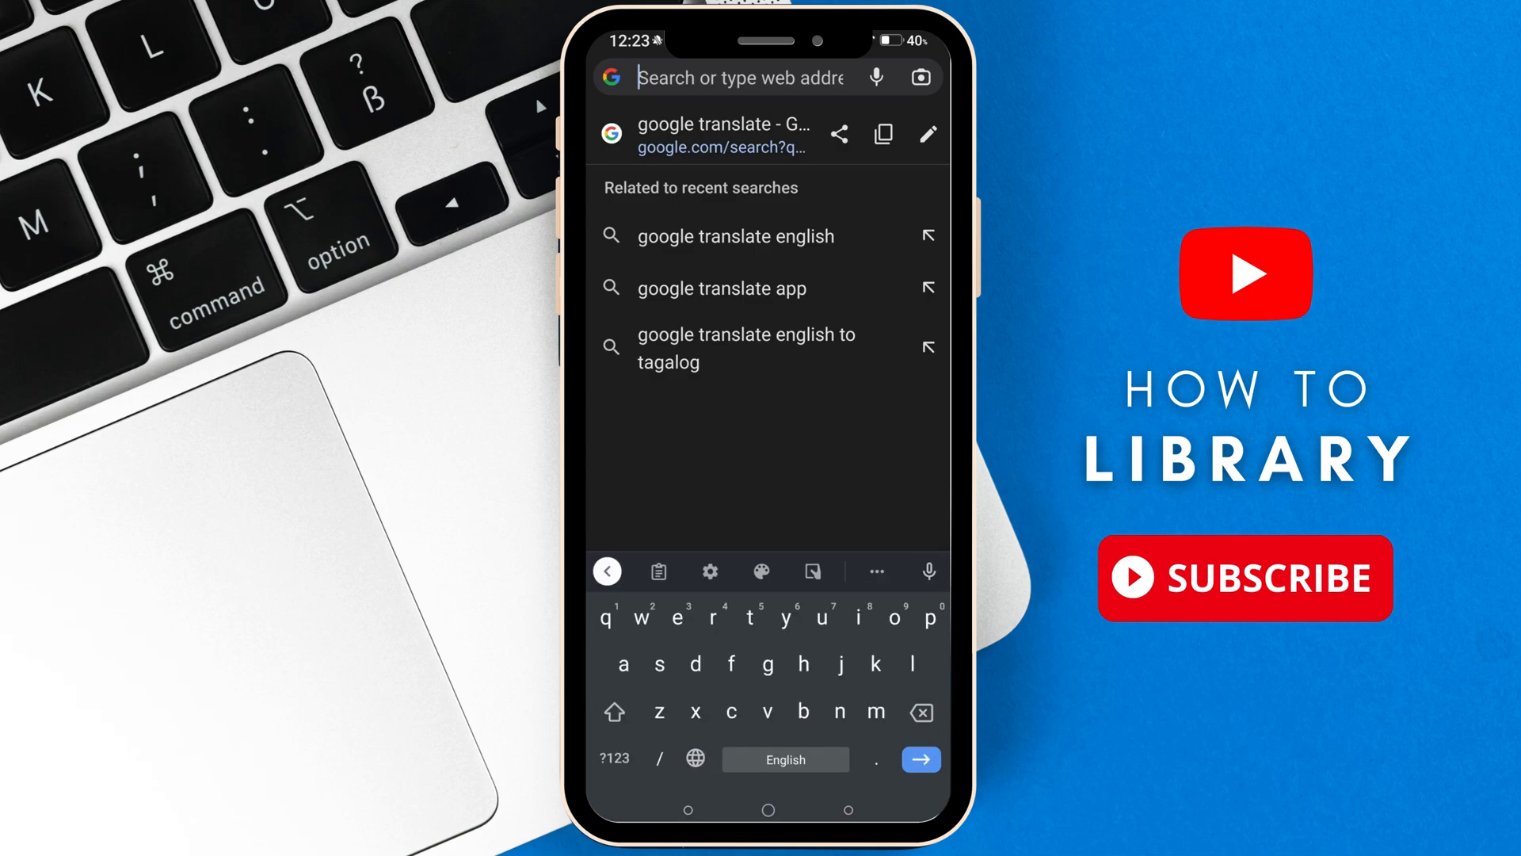
type("mx player codec")
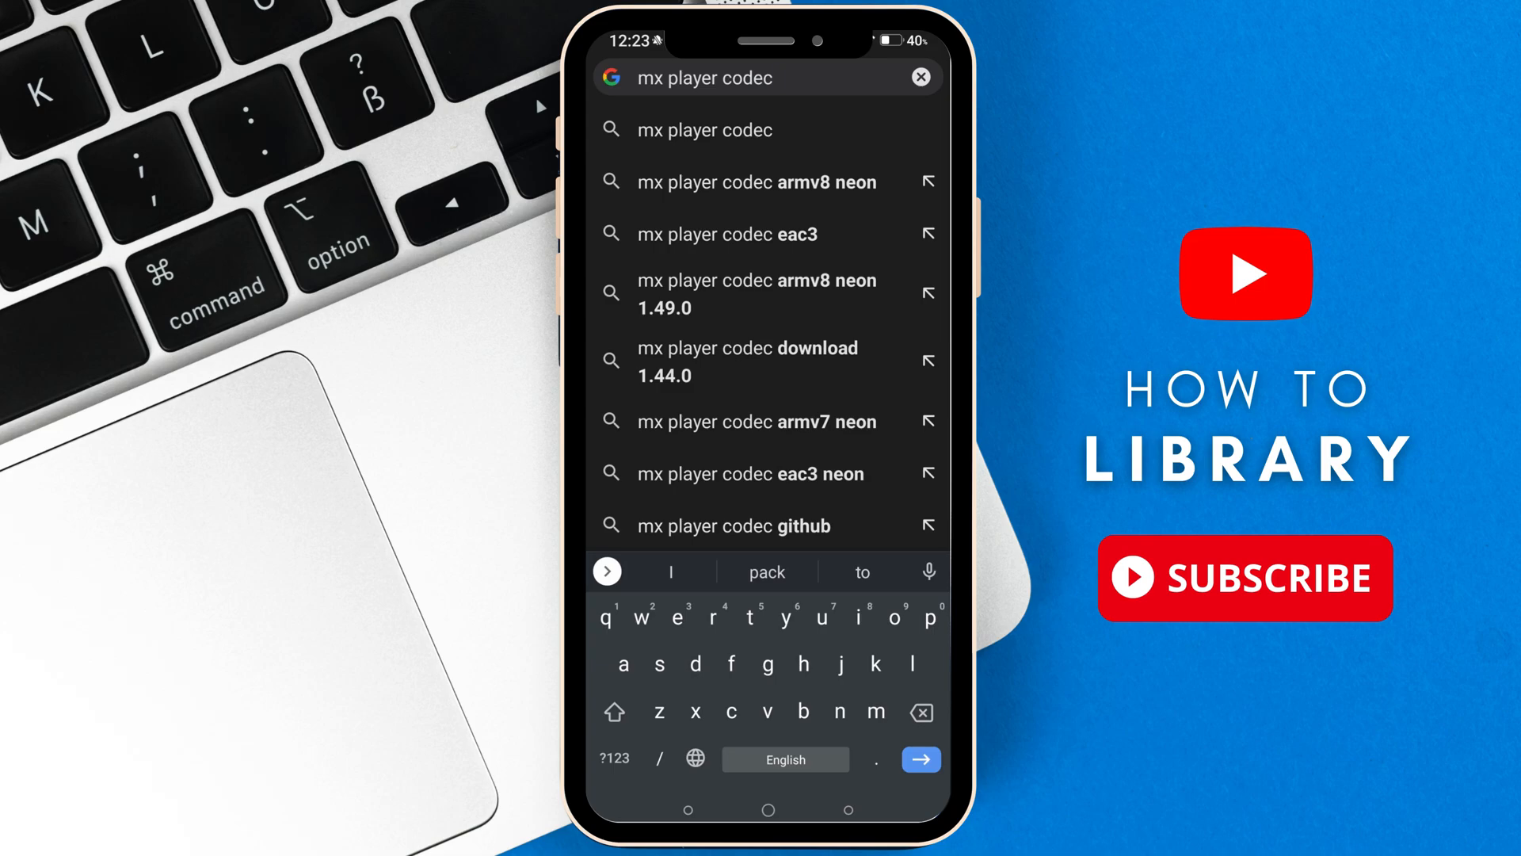
left_click(756, 182)
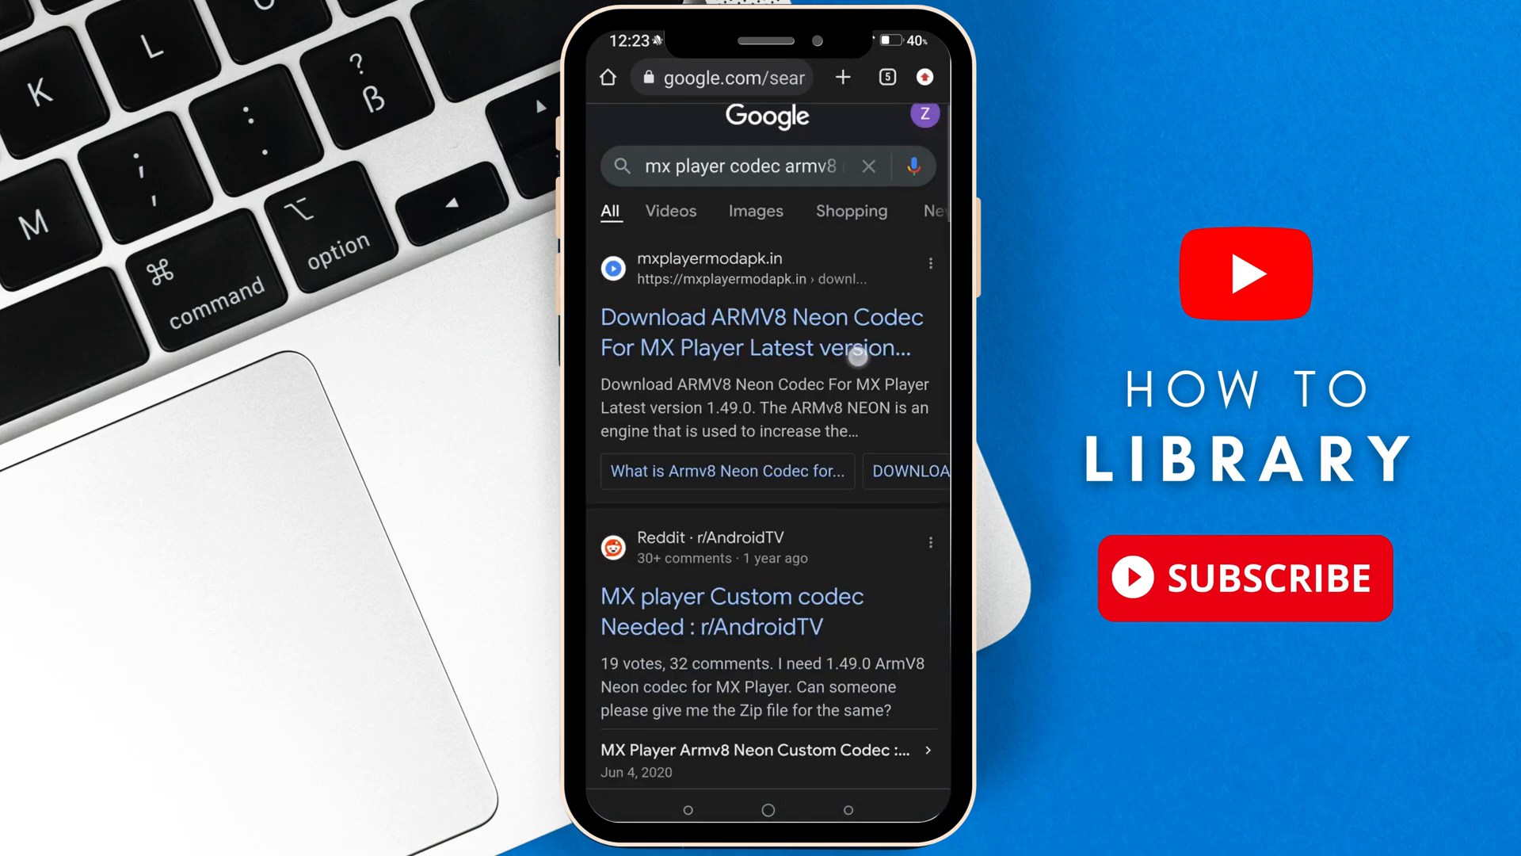
scroll("up", 3)
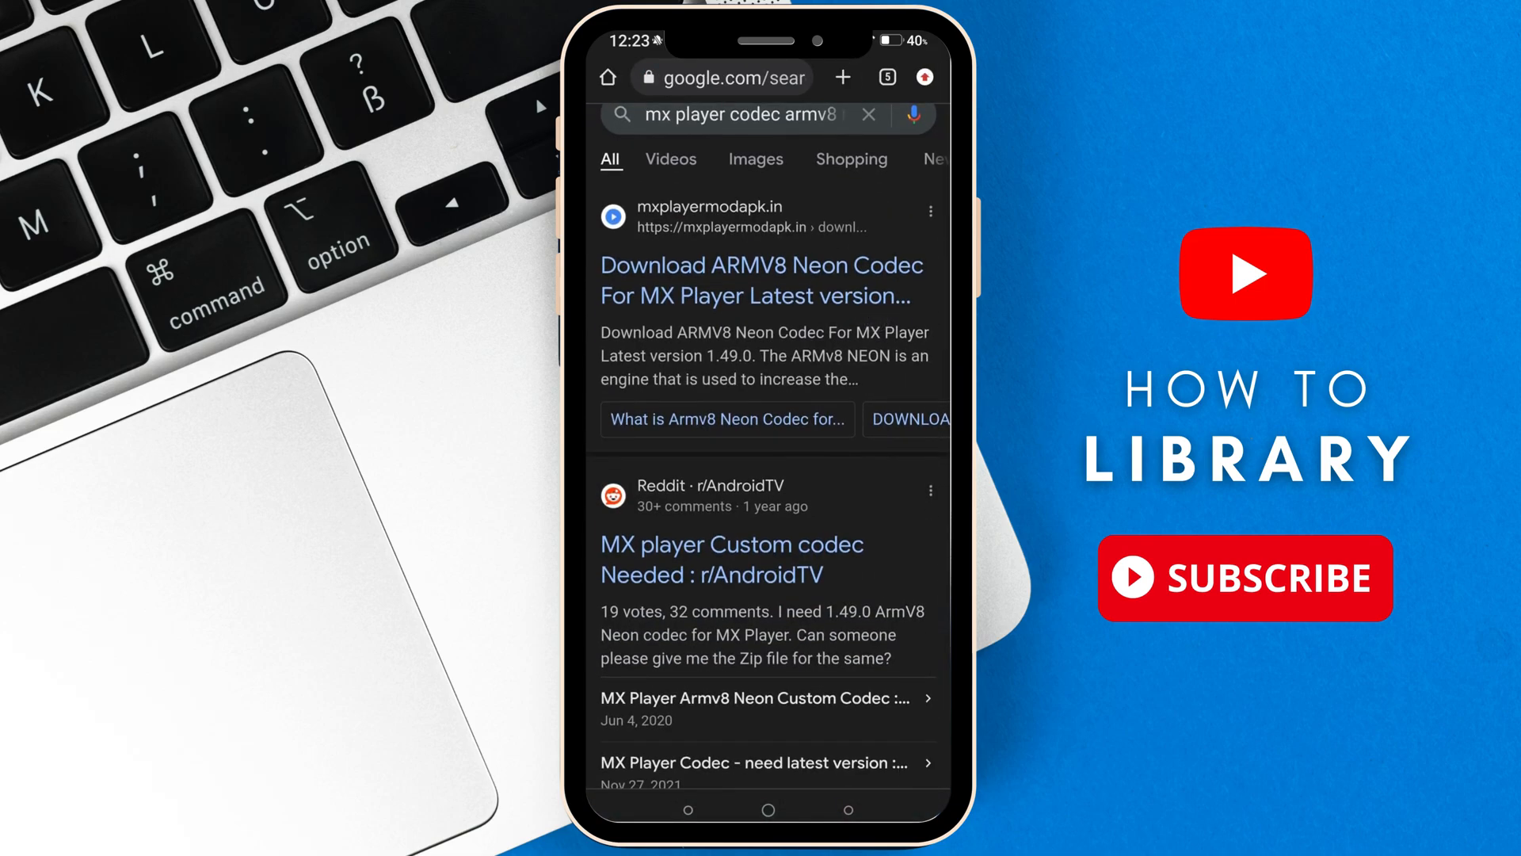
scroll("down", 3)
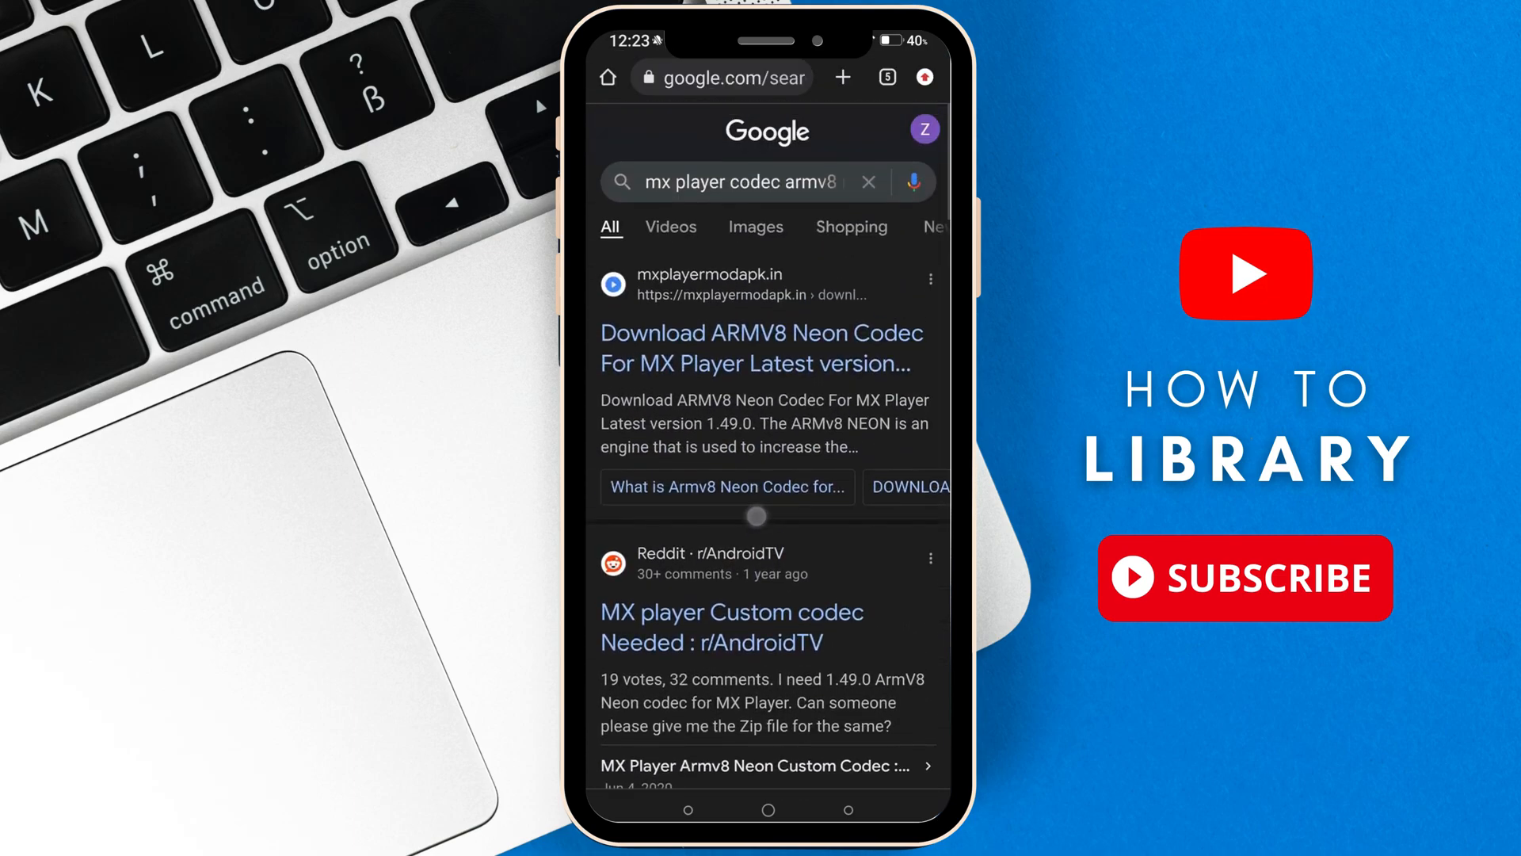
Follow the mxplayermodapk article to the 'Codec Mx Player' Drive folder holding mx-aio.1.44.0.zip
left_click(761, 347)
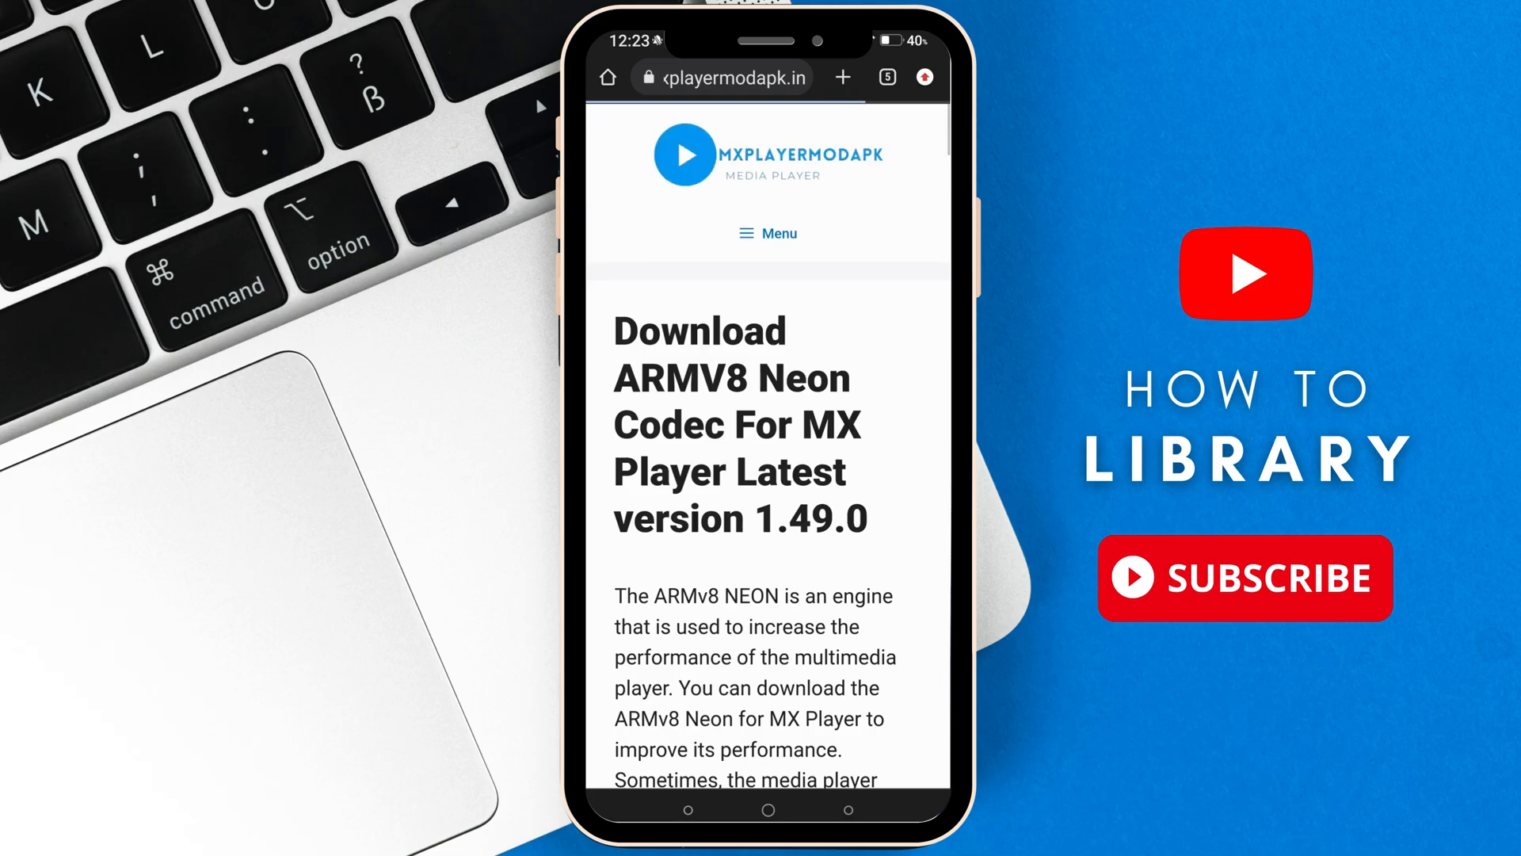
scroll("up", 3)
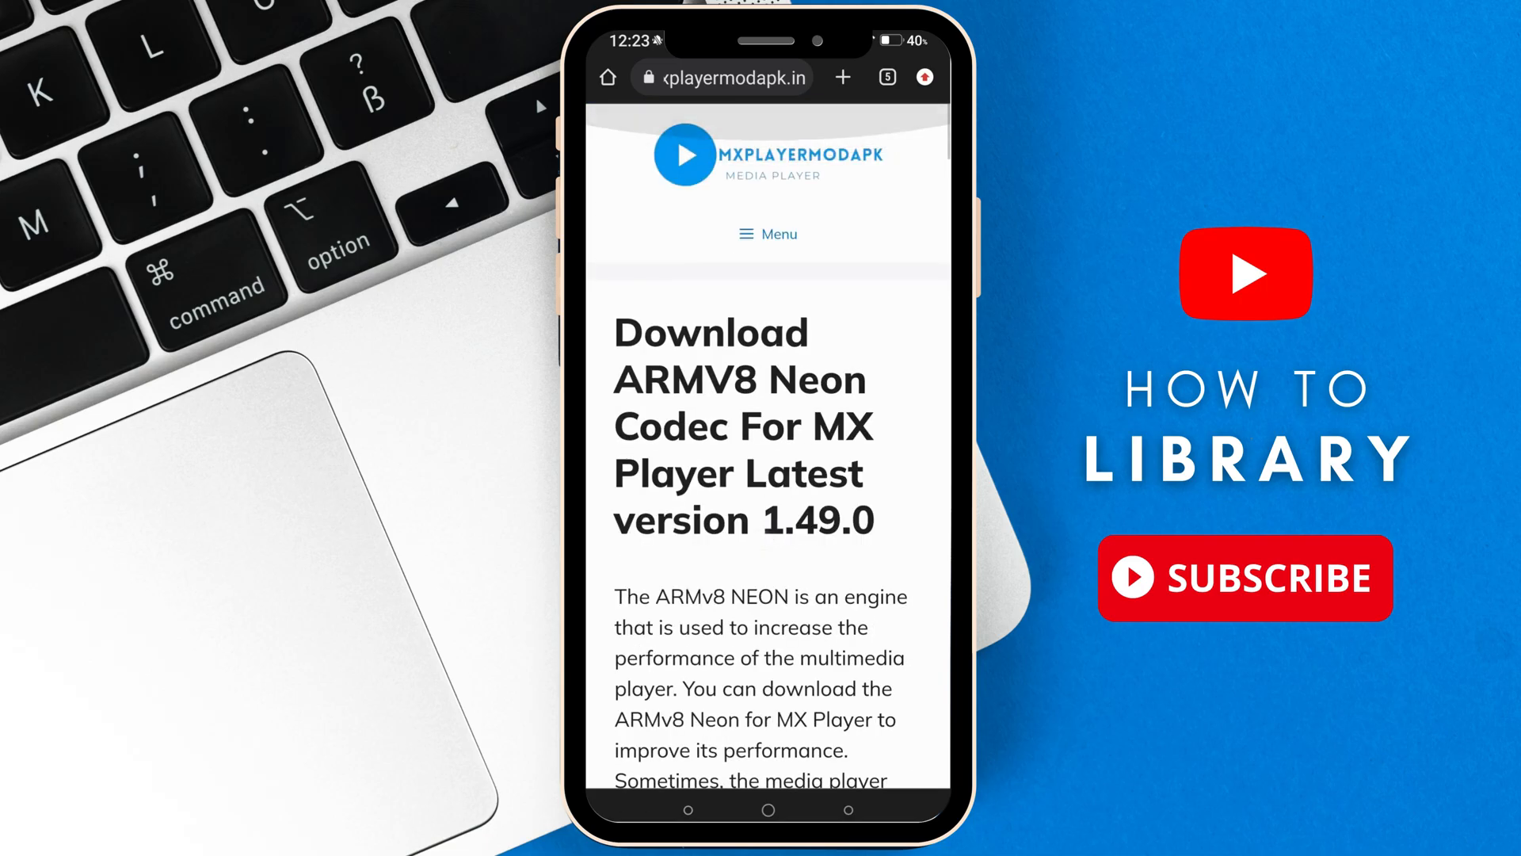
scroll("down", 3)
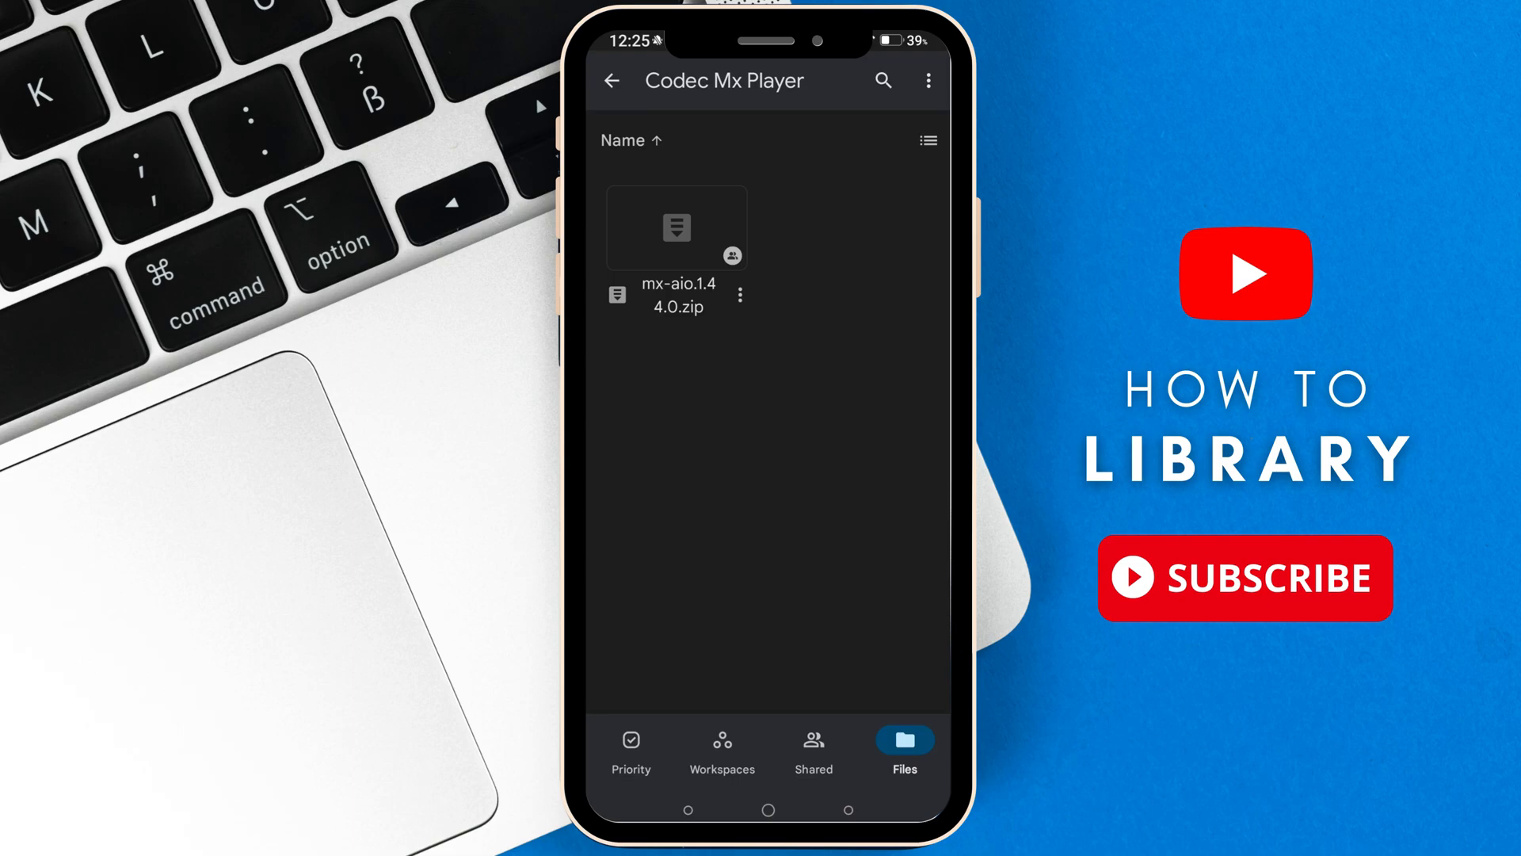
Download mx-aio.1.44.0.zip from the Drive folder to the phone
left_click(740, 295)
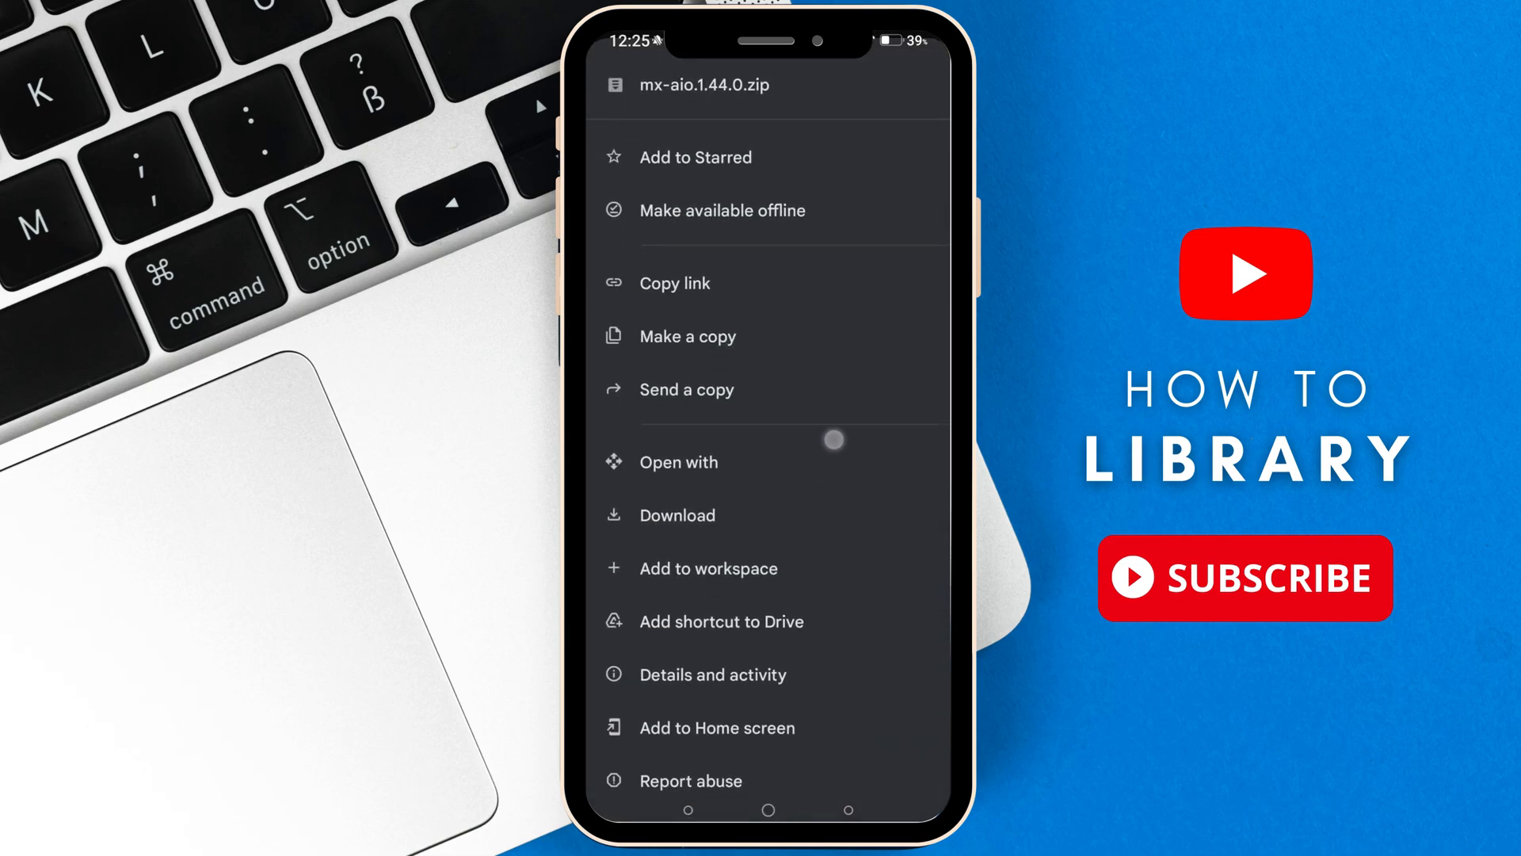
left_click(677, 515)
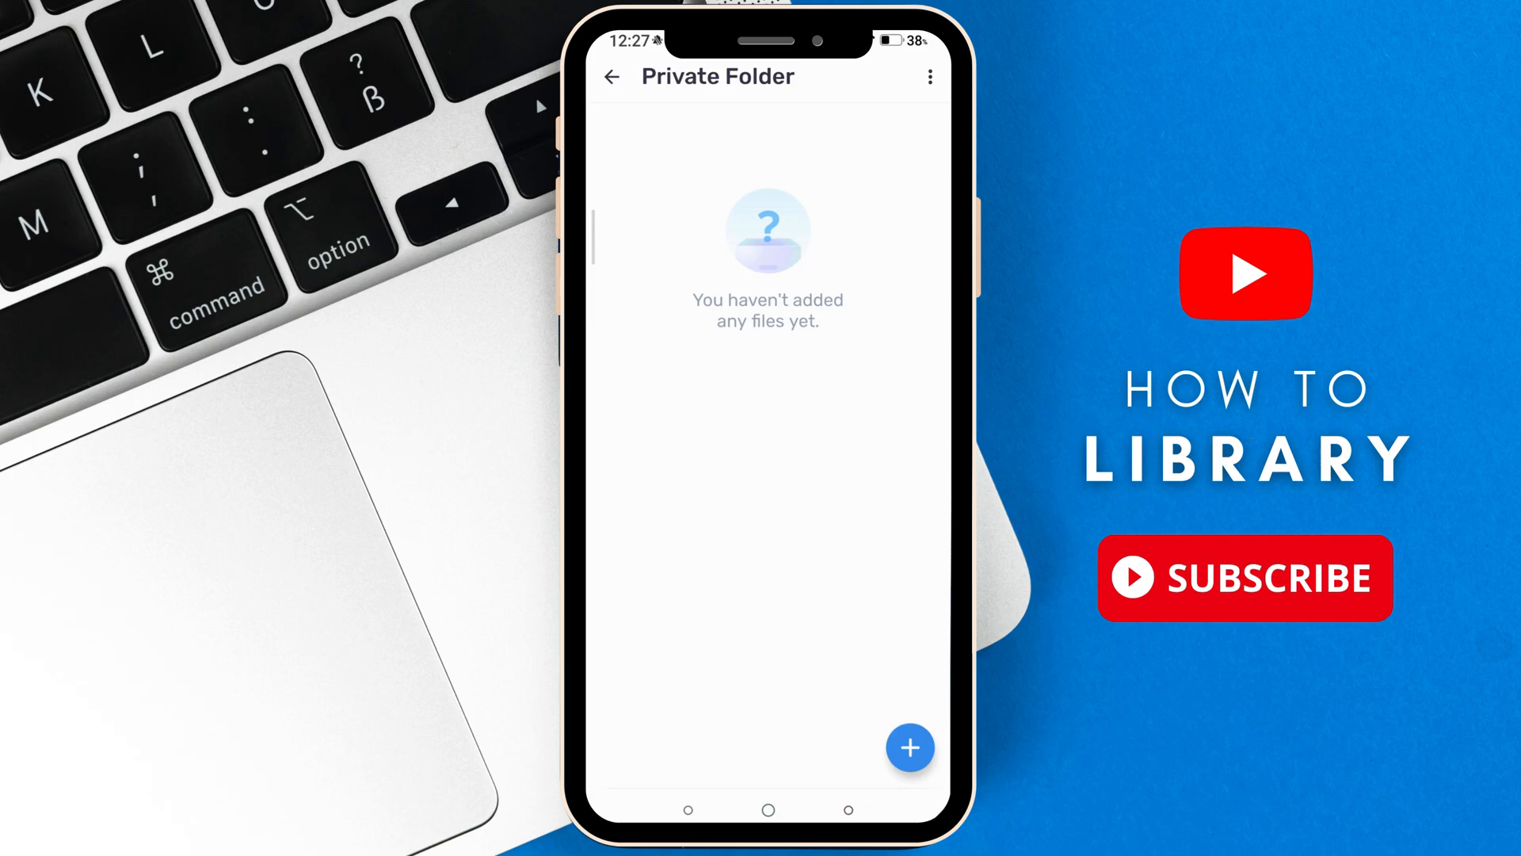
Return to MX Player's Me tab and reach Settings > Decoder
left_click(904, 762)
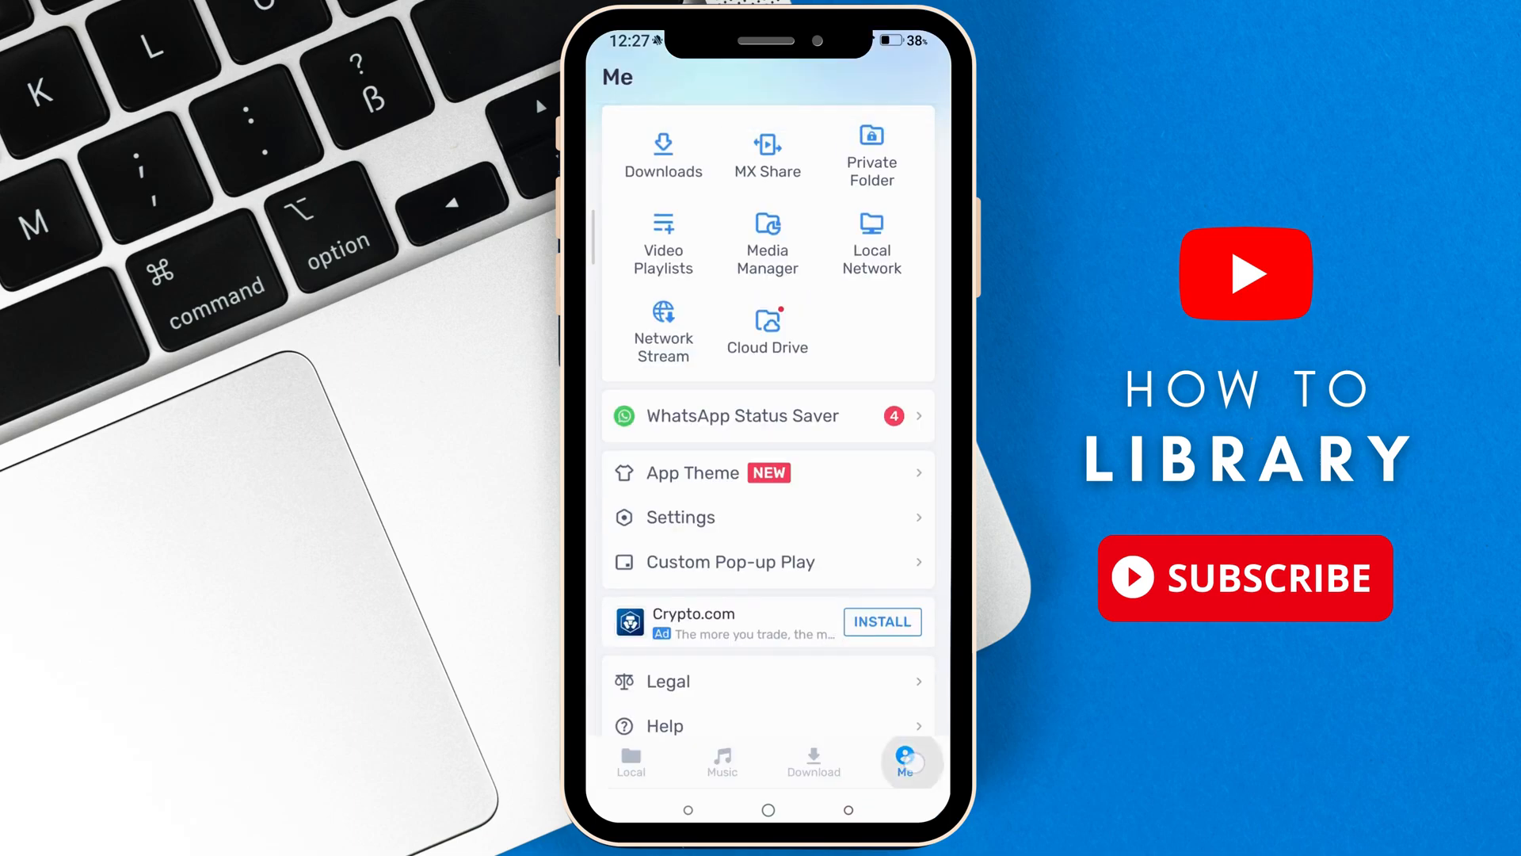
left_click(679, 516)
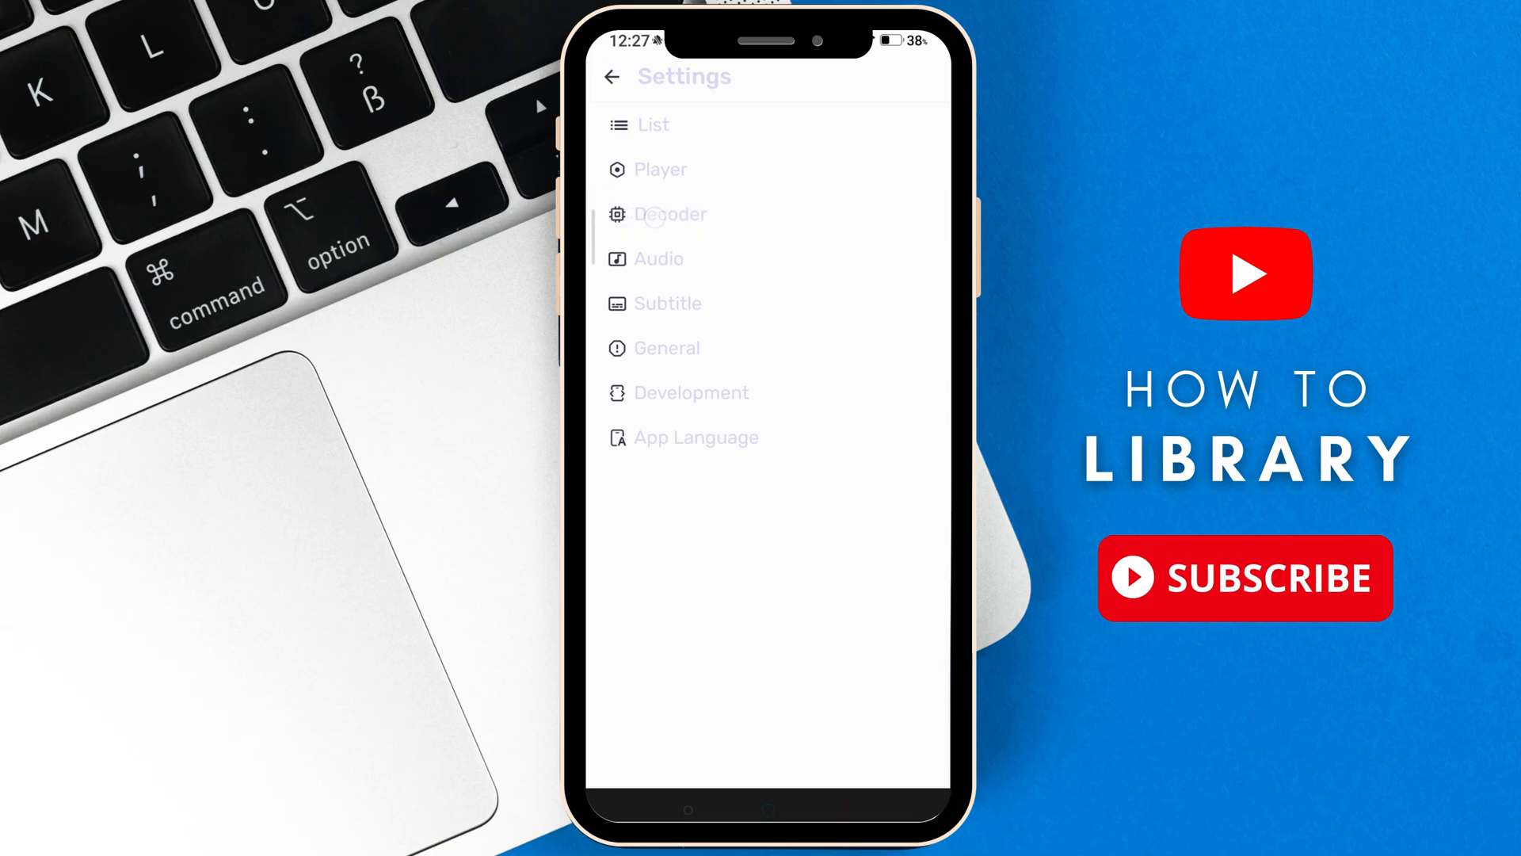
left_click(668, 214)
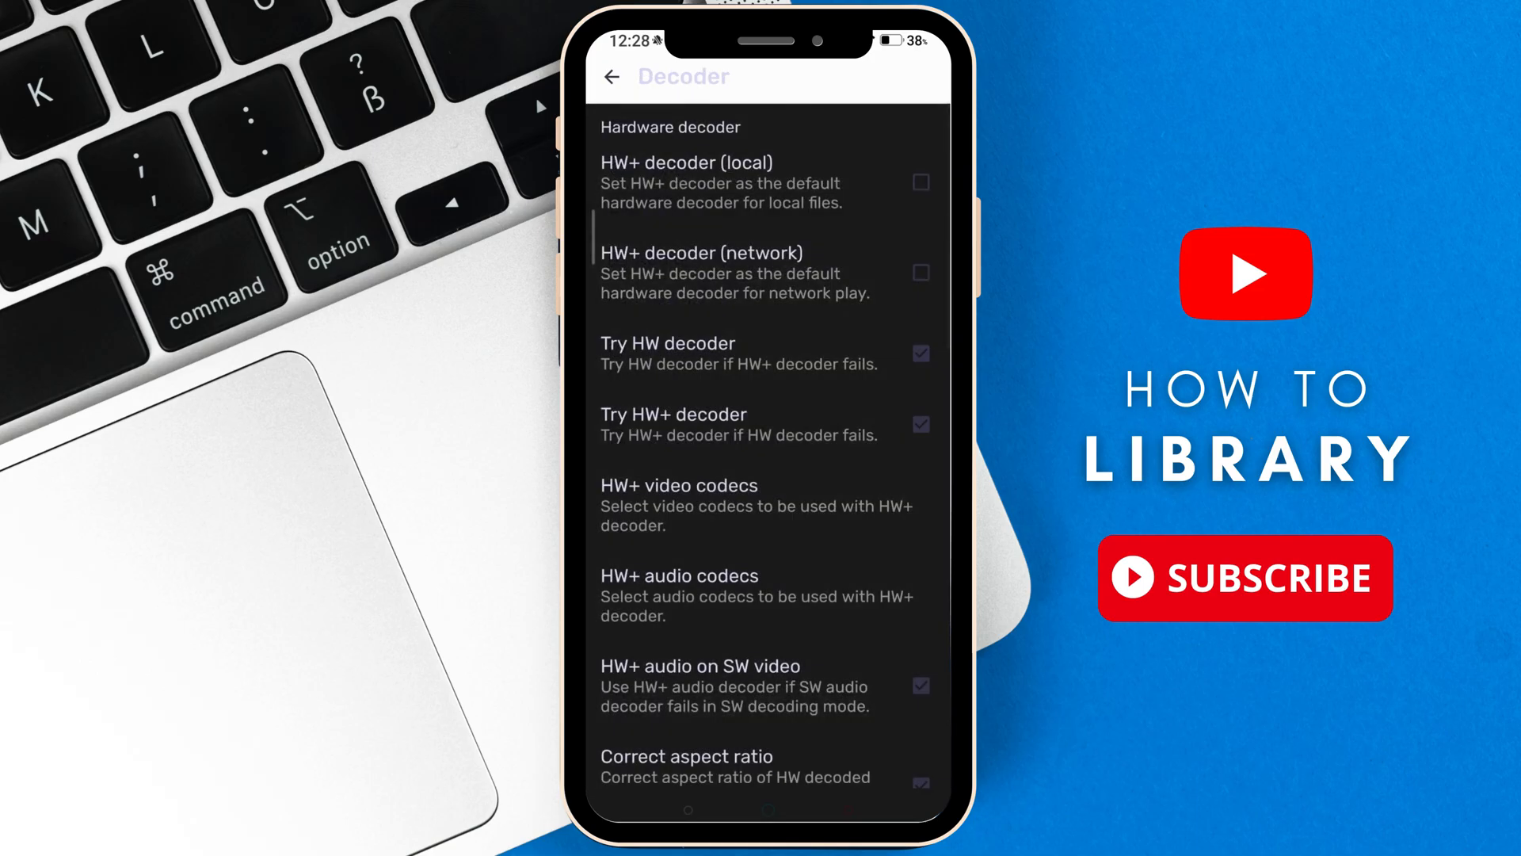
Choose Custom codec in Decoder settings, bringing up the Download folder file picker
scroll("down", 3)
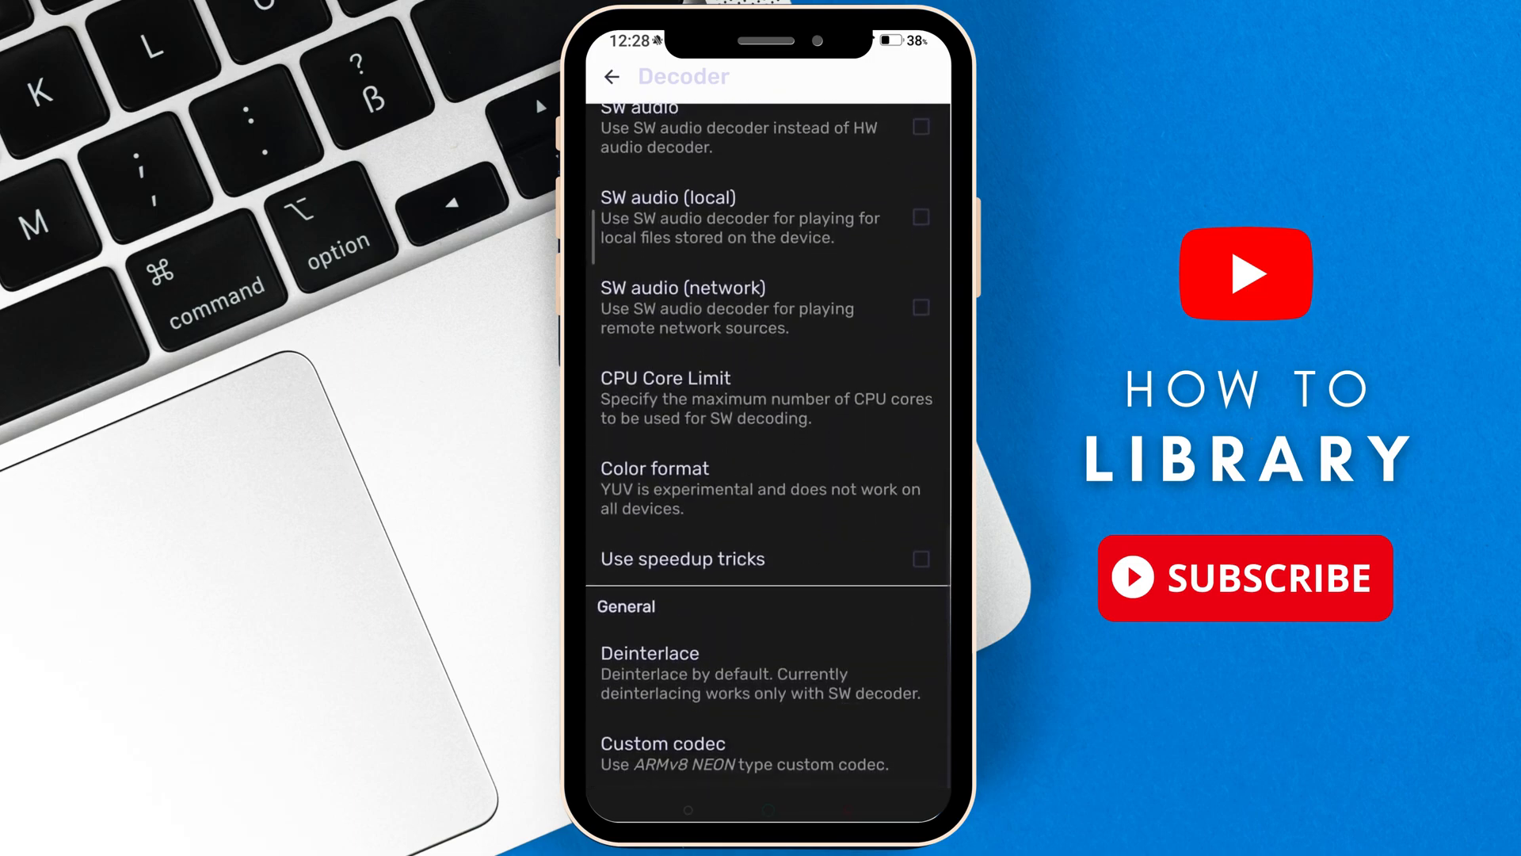
left_click(839, 754)
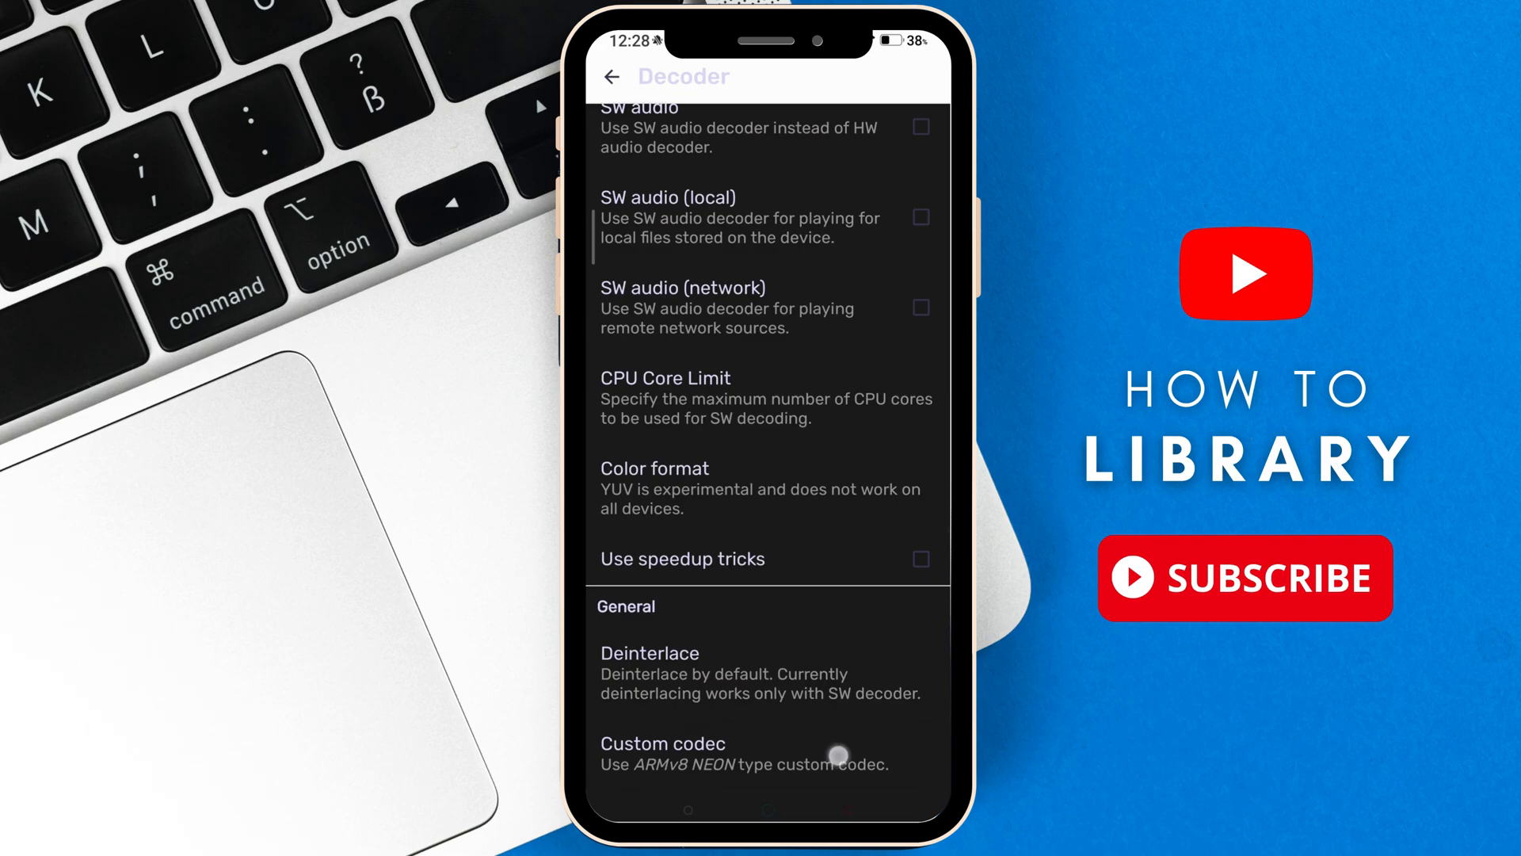
left_click(662, 743)
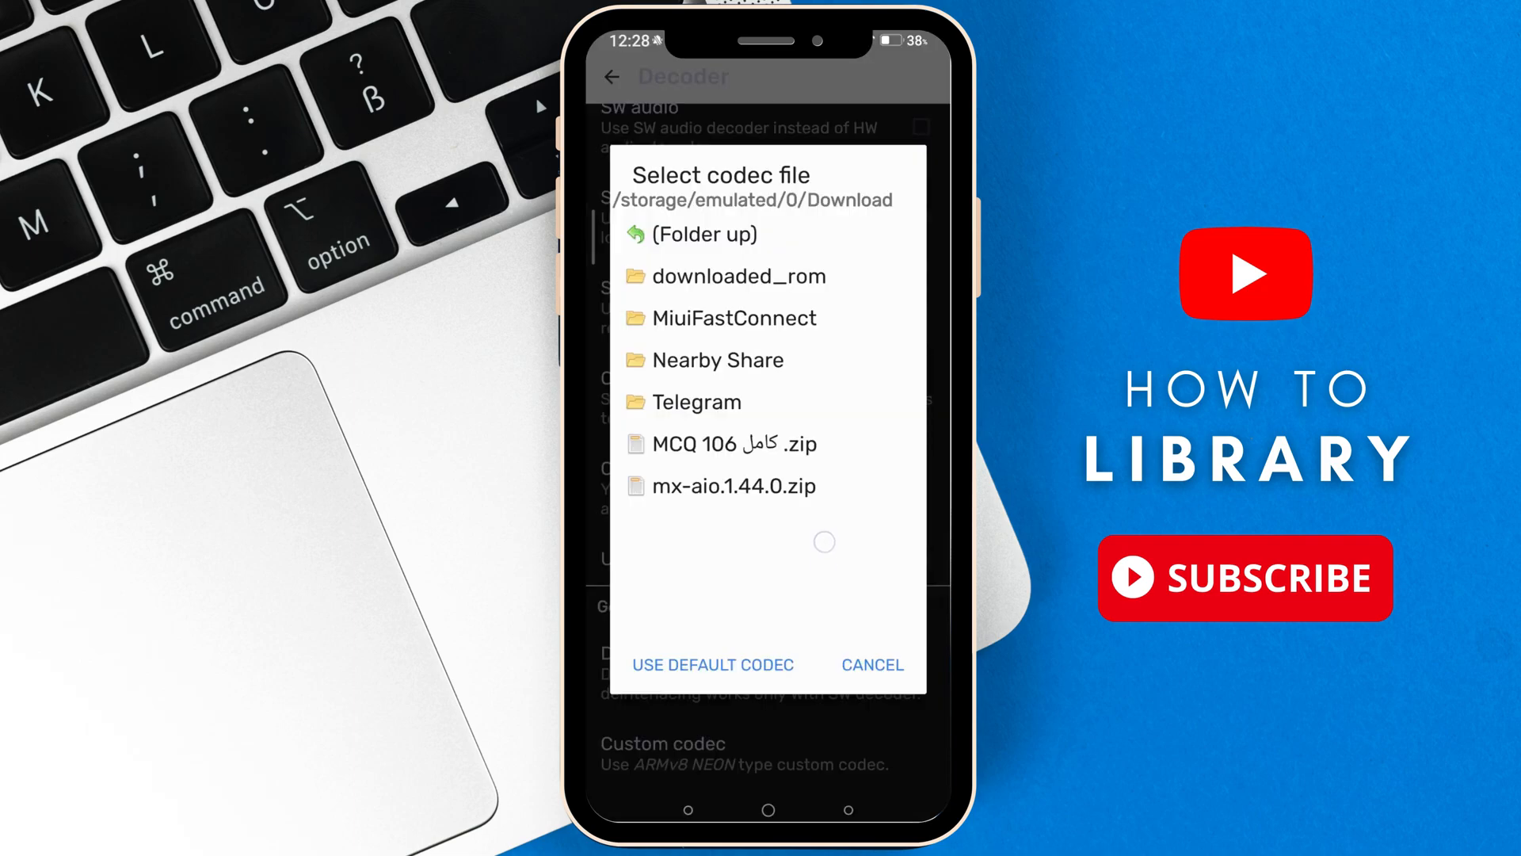
Select mx-aio.1.44.0.zip, which fails: version 1.49.0 ARMv8 NEON required
left_click(731, 486)
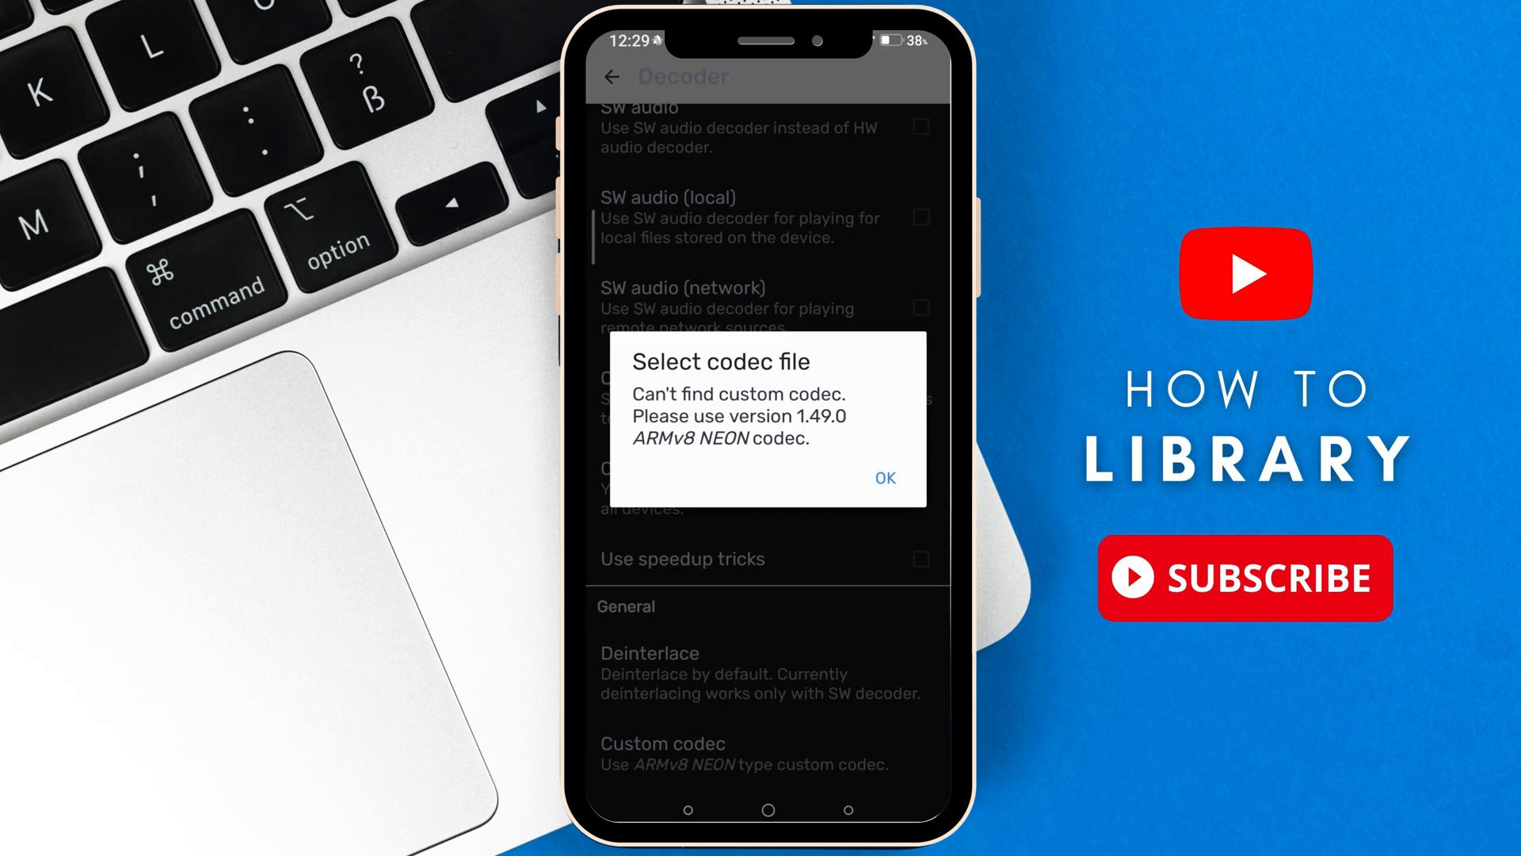
Acknowledge the codec version error and go back to the main Settings list
left_click(883, 477)
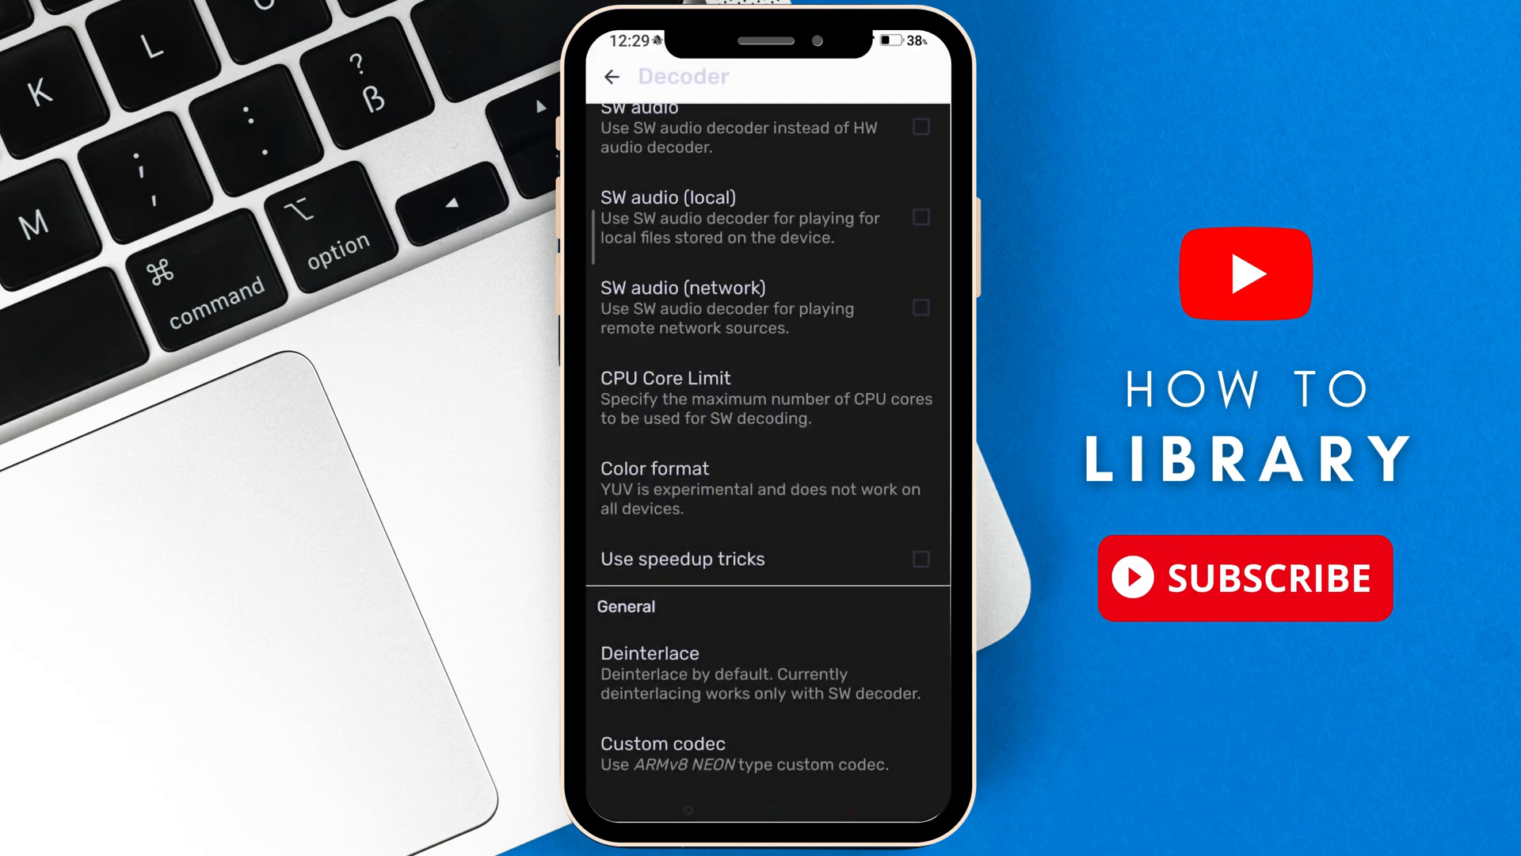
scroll("up", 3)
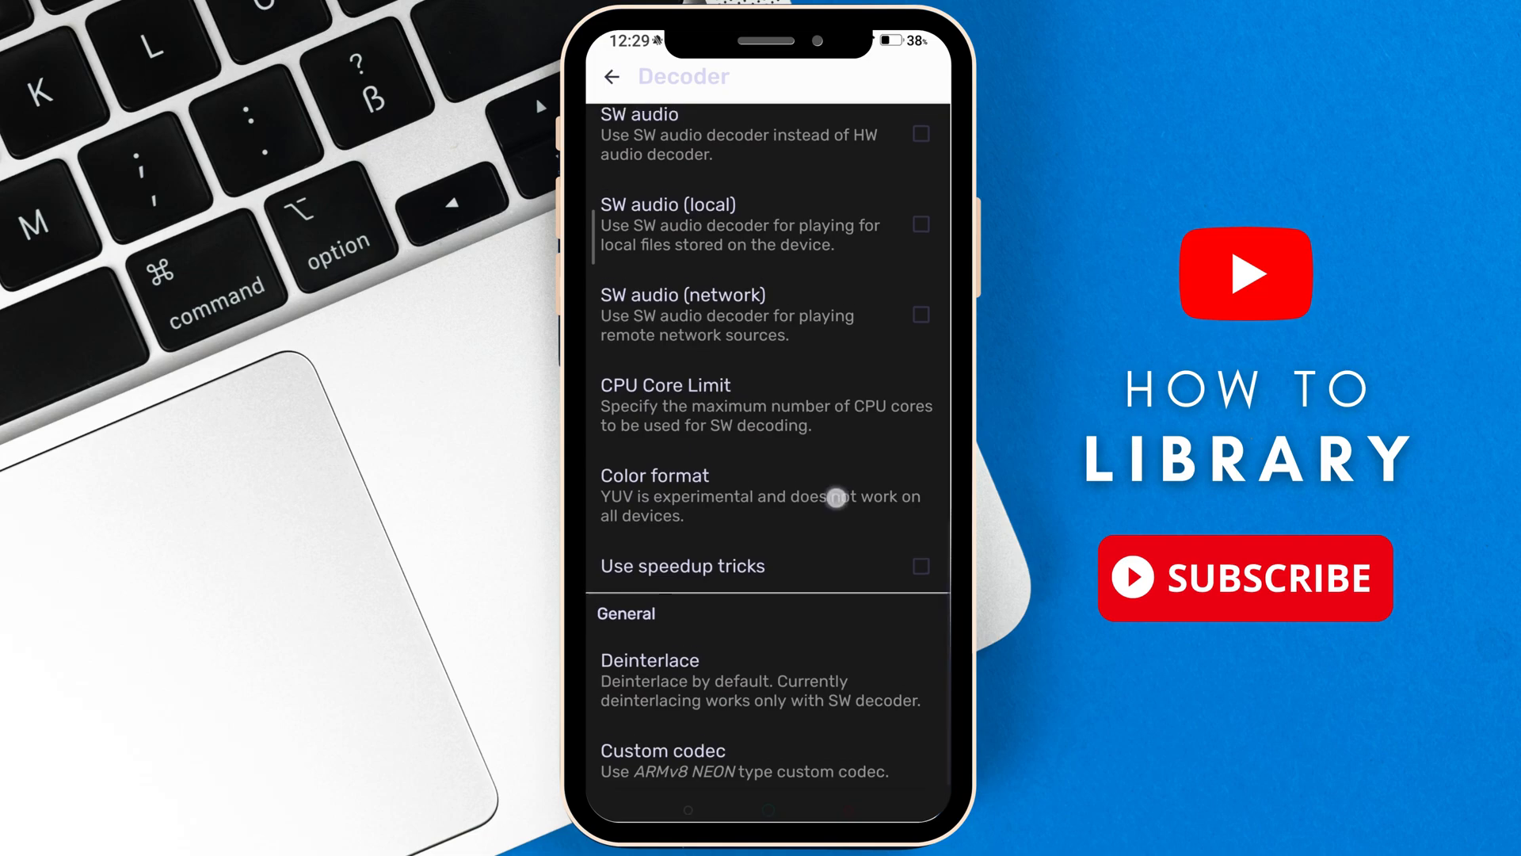
left_click(613, 76)
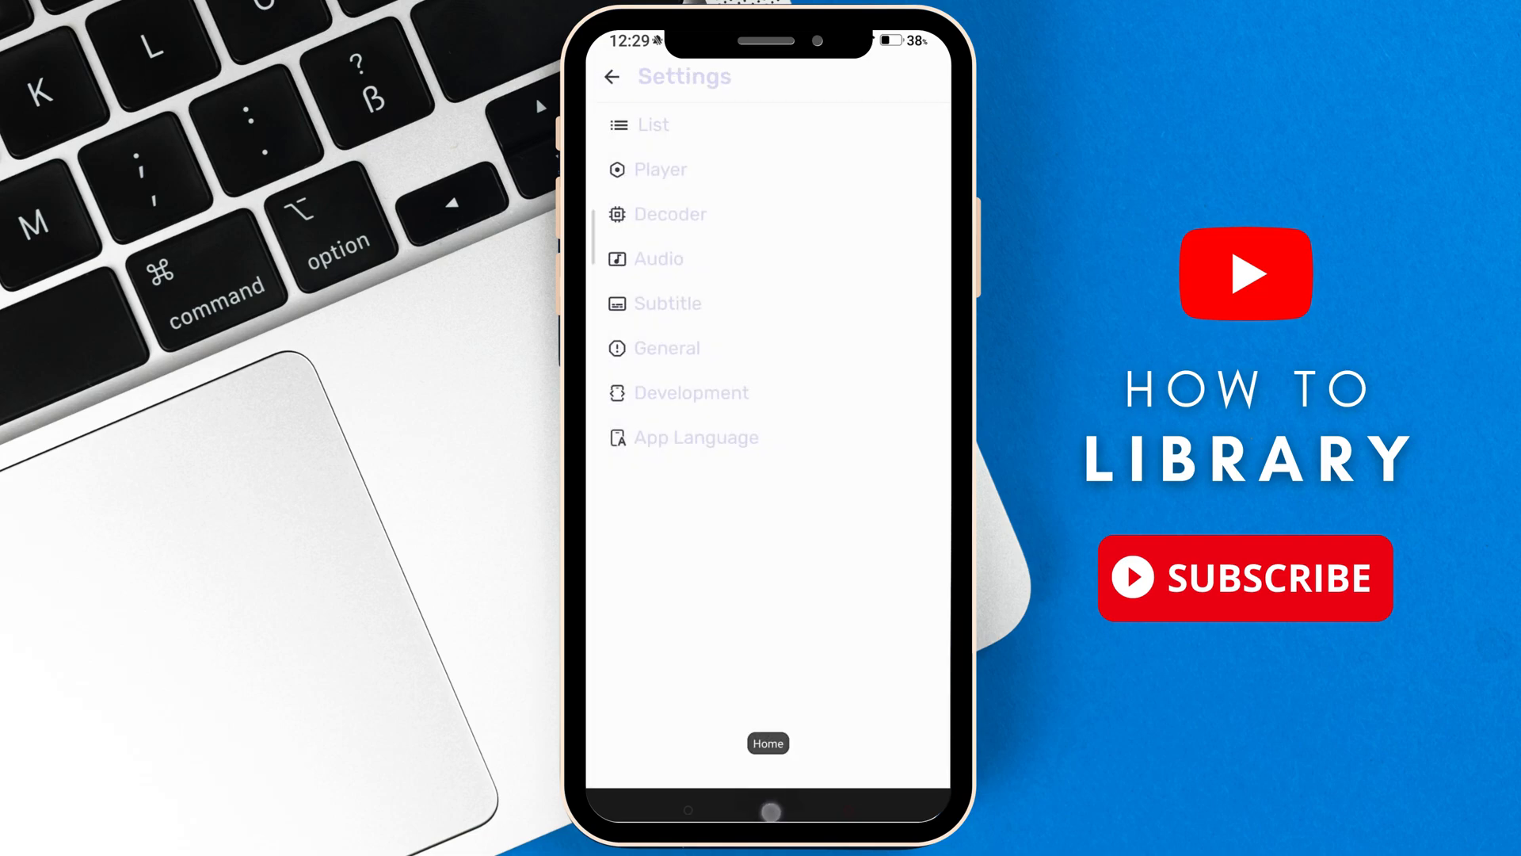